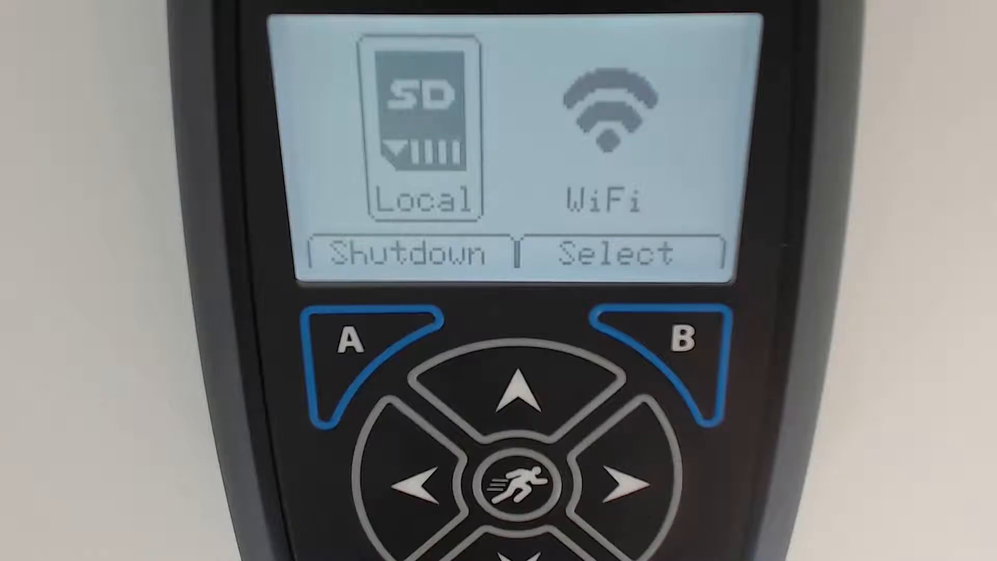
Step: Start WiFi mode so device MWMOBILE begins searching for the Mindware network
{"action": "left_click", "coordinate": [354, 356]}
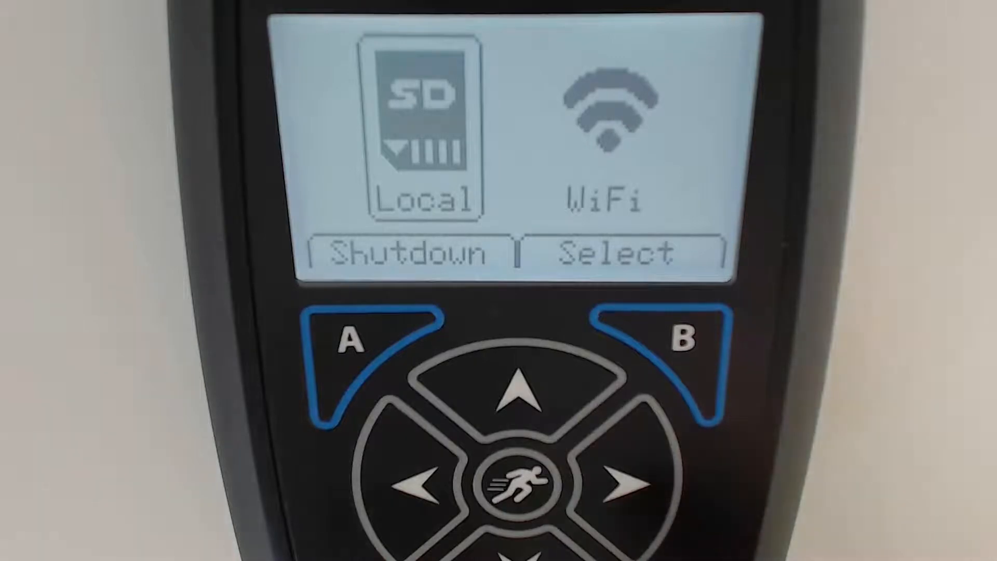
{"action": "left_click", "coordinate": [620, 483]}
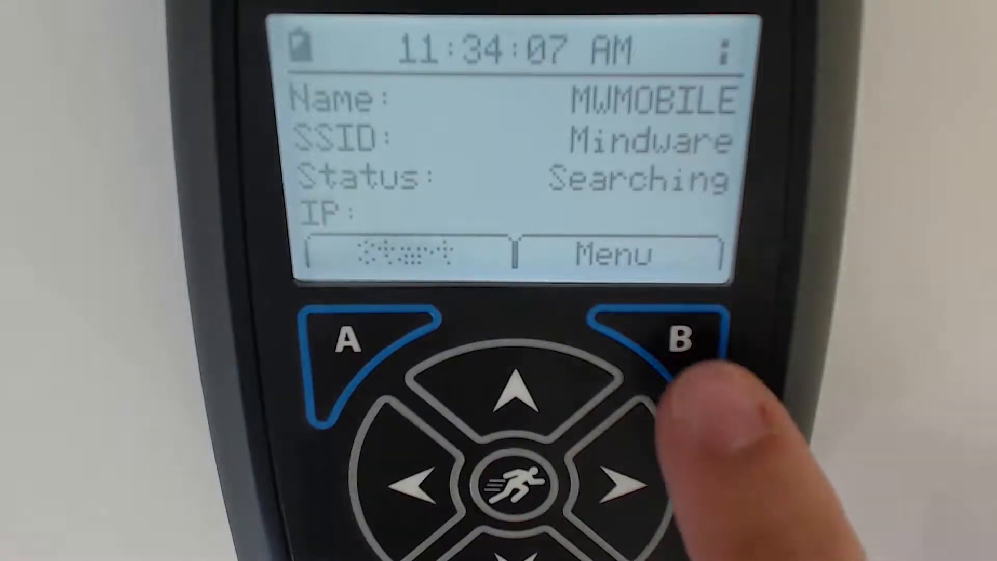
Step: Bring up the Main Menu and highlight WiFi Settings
{"action": "left_click", "coordinate": [674, 330]}
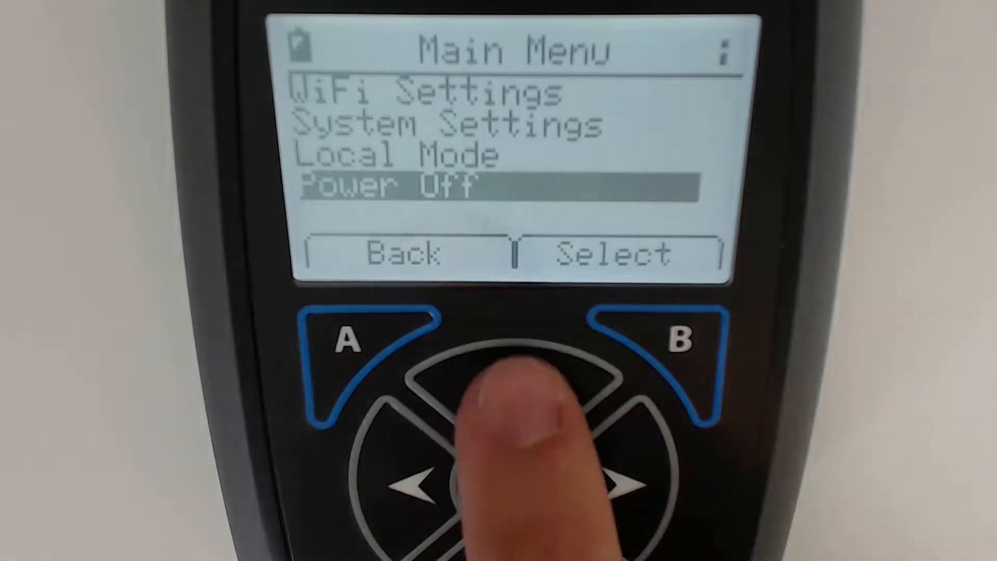
{"action": "left_click", "coordinate": [517, 394]}
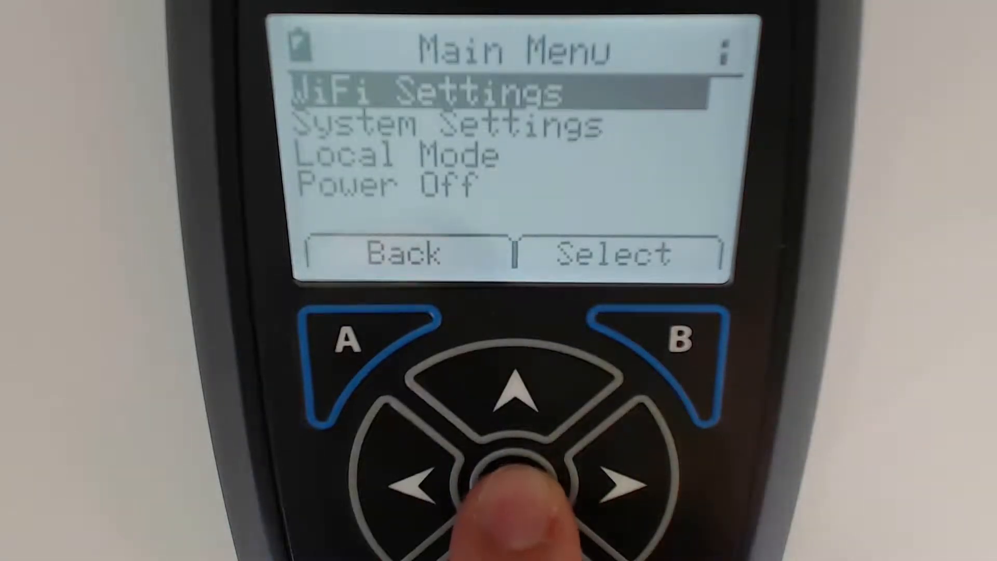
Step: In WiFi Settings, set SSID Mode to Auto and choose the MindWare network
{"action": "left_click", "coordinate": [515, 480]}
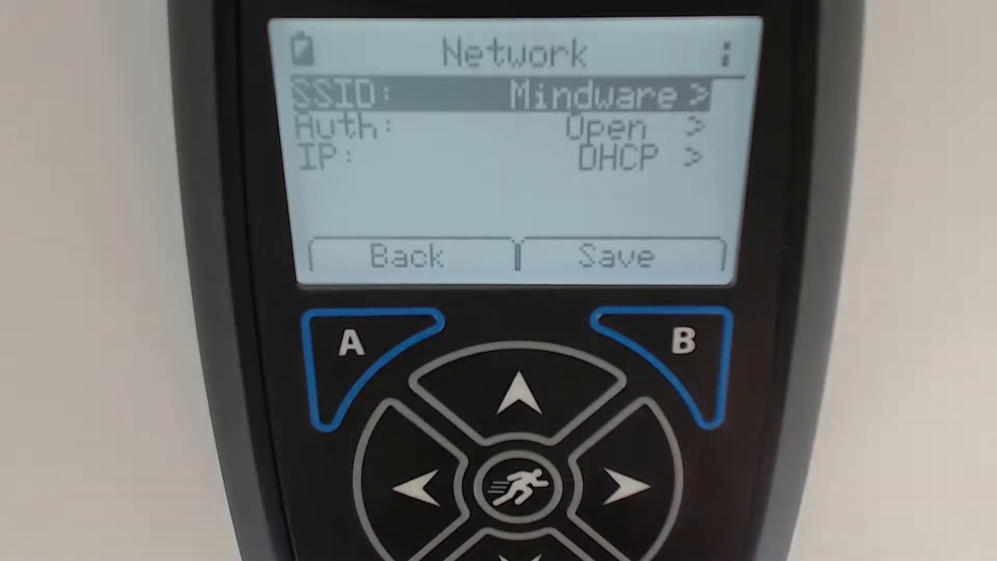
{"action": "left_click", "coordinate": [626, 487]}
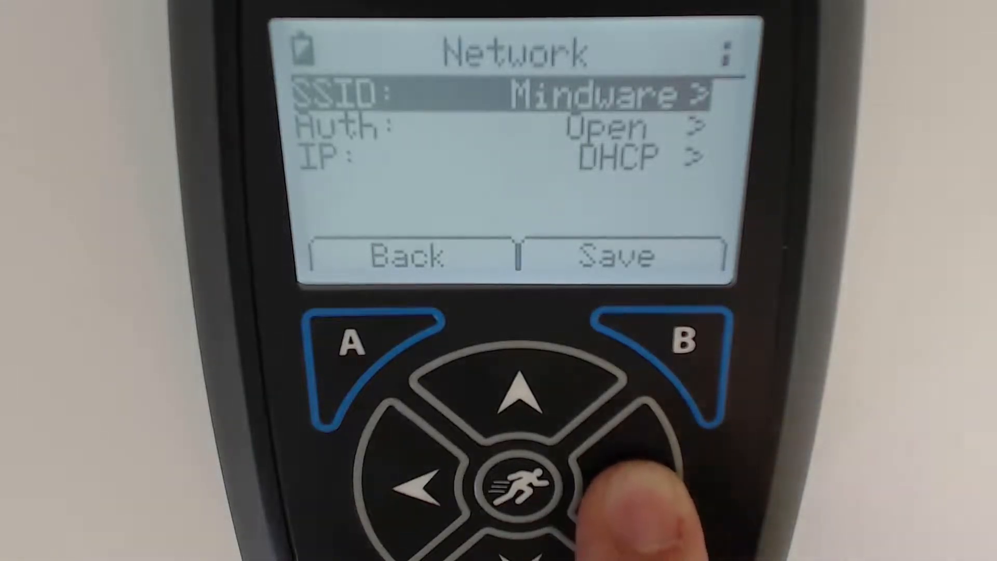
{"action": "left_click", "coordinate": [627, 485]}
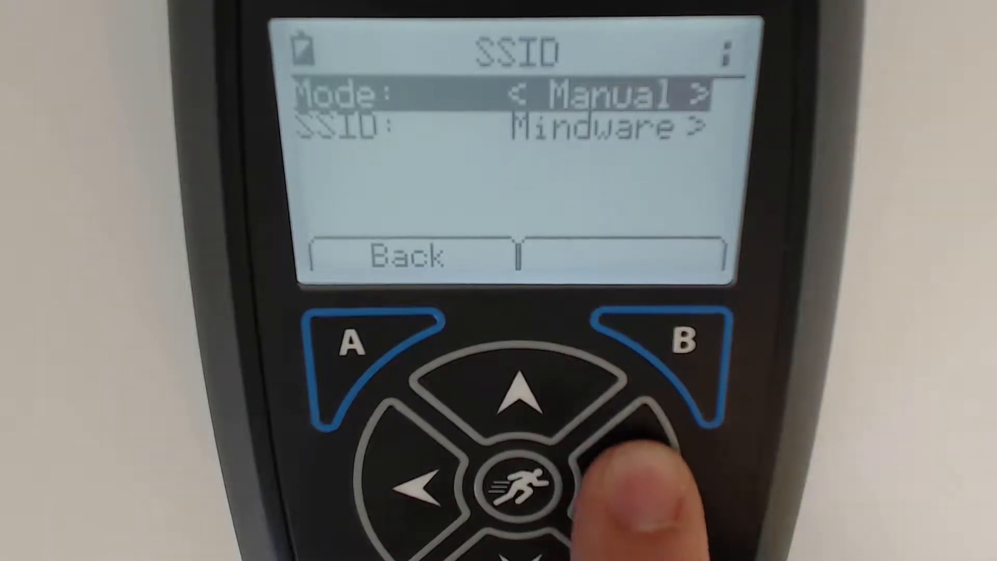
{"action": "left_click", "coordinate": [620, 487]}
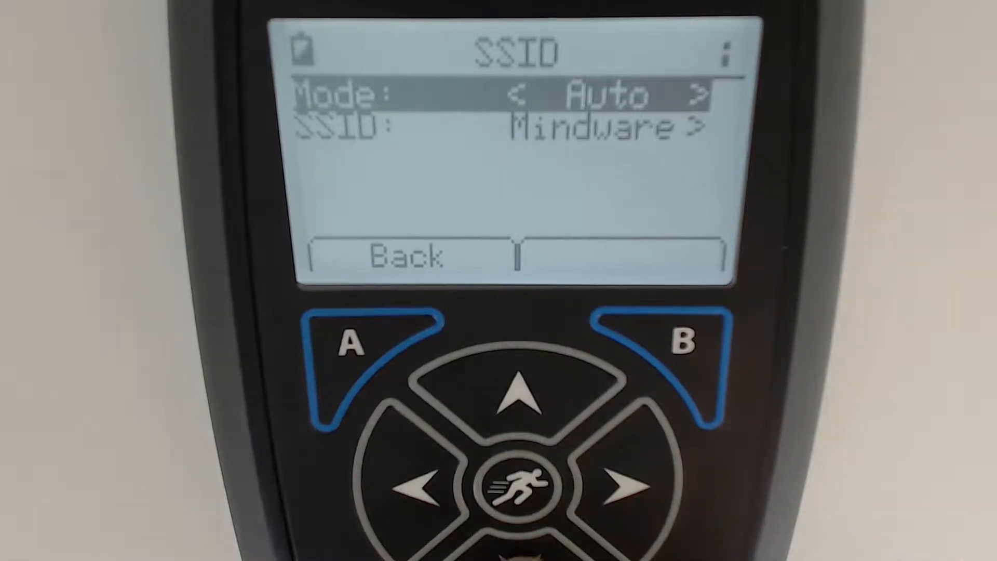
{"action": "key", "text": "down"}
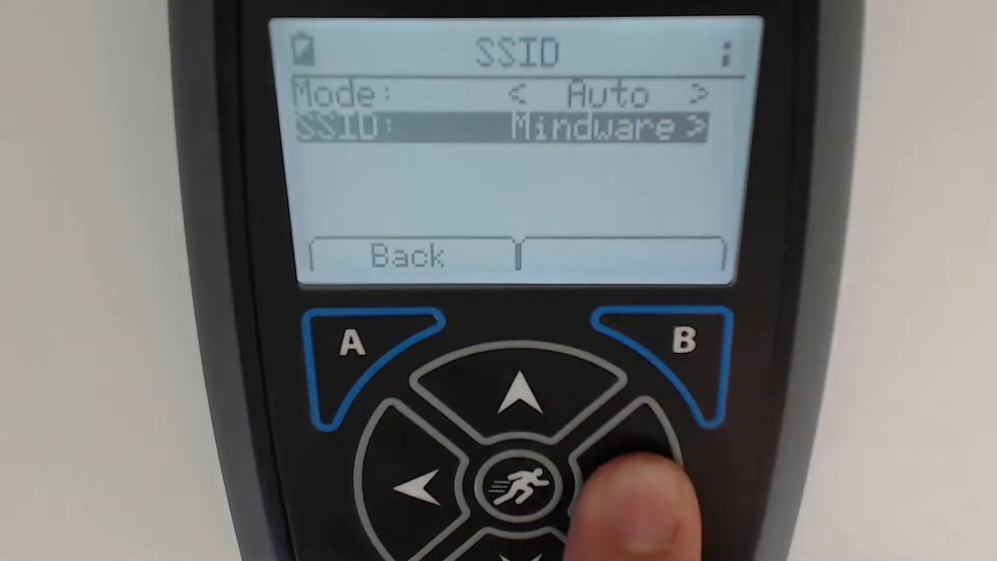
{"action": "left_click", "coordinate": [621, 487]}
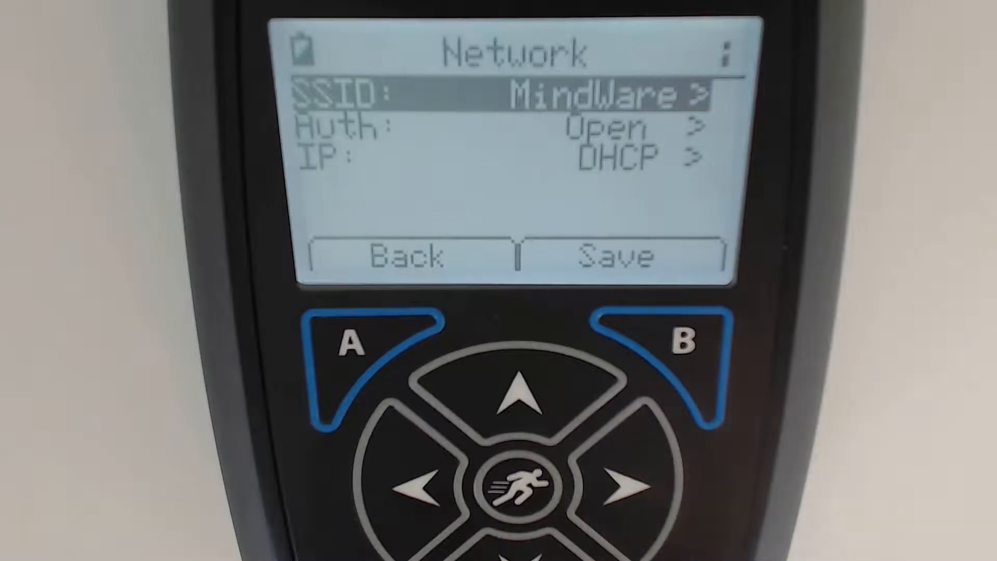
Step: Toggle SSID Mode to Manual, keep the name MindWare and save it
{"action": "left_click", "coordinate": [626, 488]}
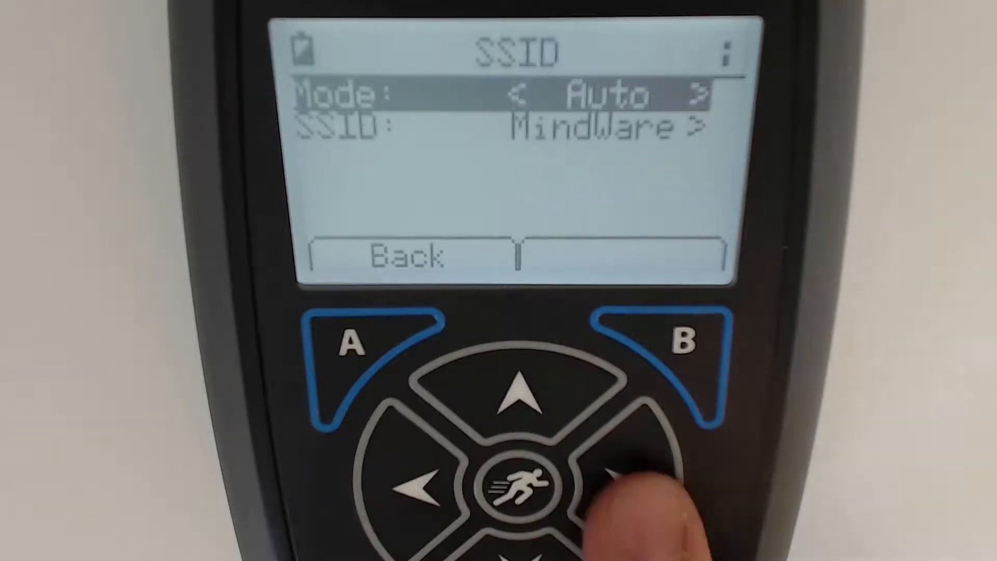
{"action": "left_click", "coordinate": [626, 490]}
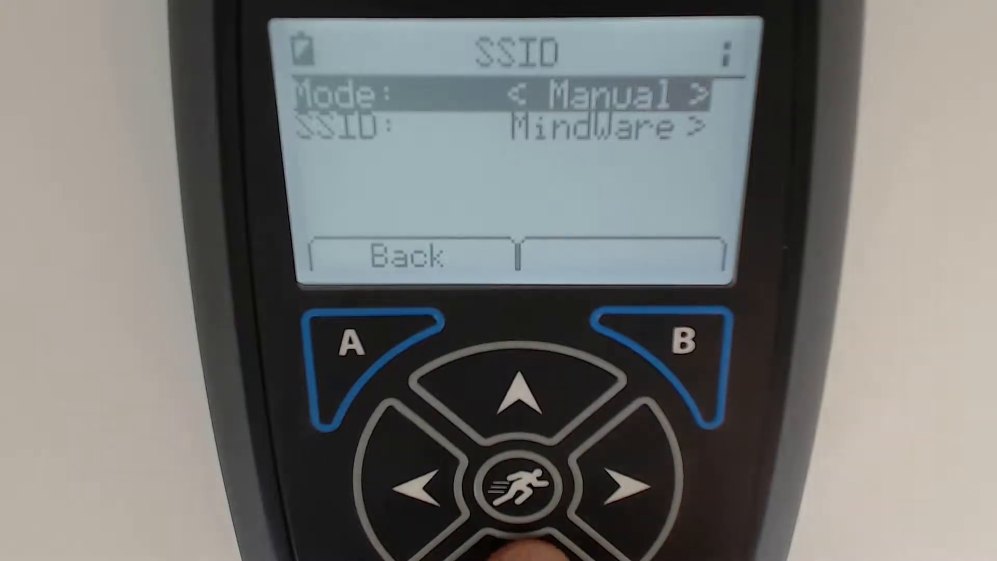
{"action": "left_click", "coordinate": [521, 480]}
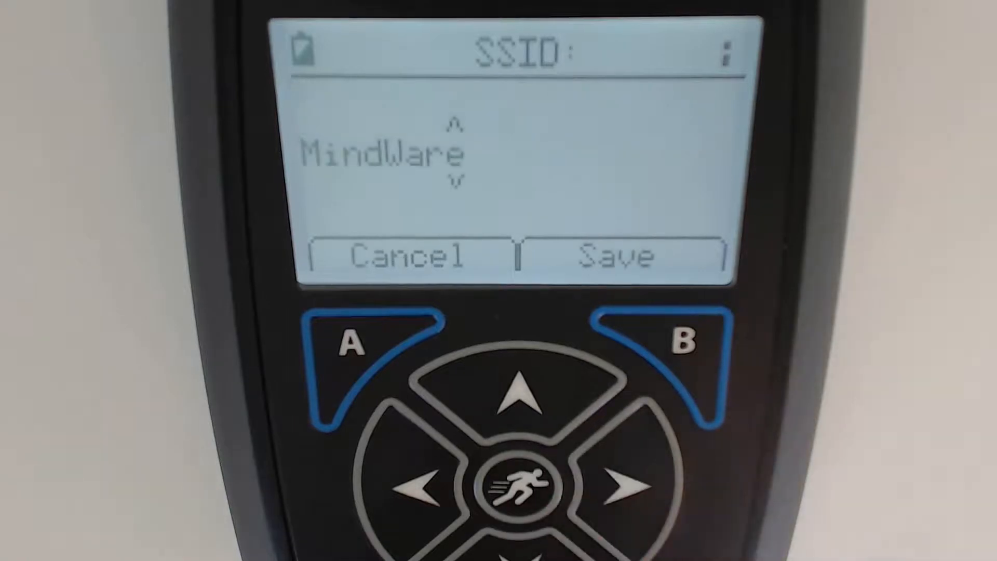
{"action": "left_click", "coordinate": [413, 487]}
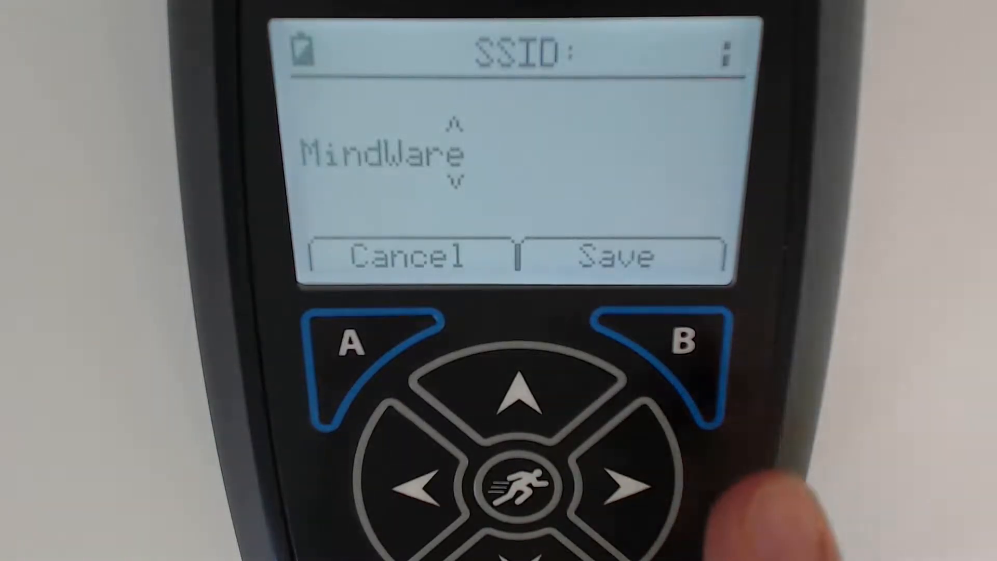
{"action": "left_click", "coordinate": [678, 340]}
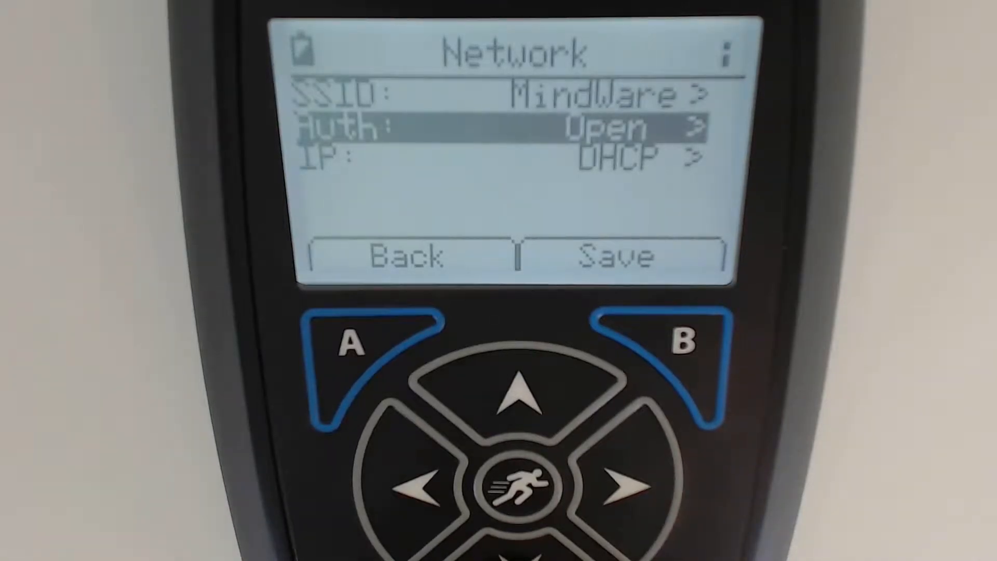
Step: Set authentication to WPA-PSK with AES/CCMP and bring up the Network Key editor
{"action": "left_click", "coordinate": [627, 488]}
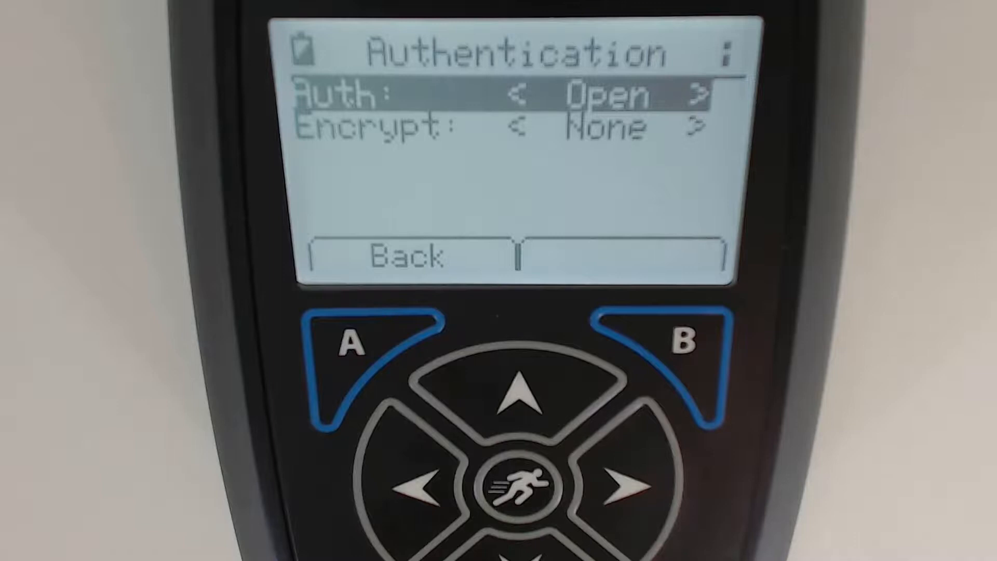
{"action": "left_click", "coordinate": [626, 485]}
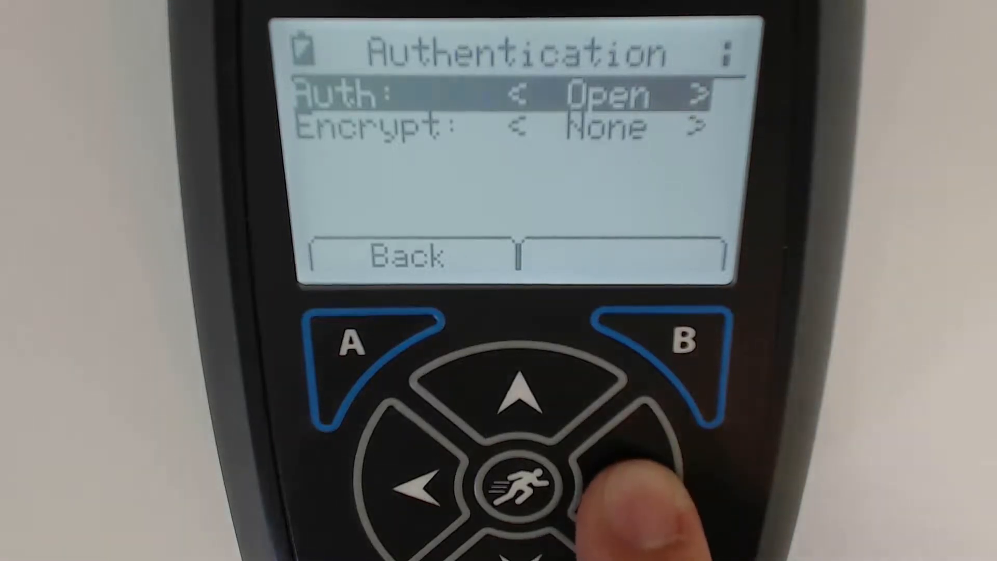
{"action": "left_click", "coordinate": [689, 96]}
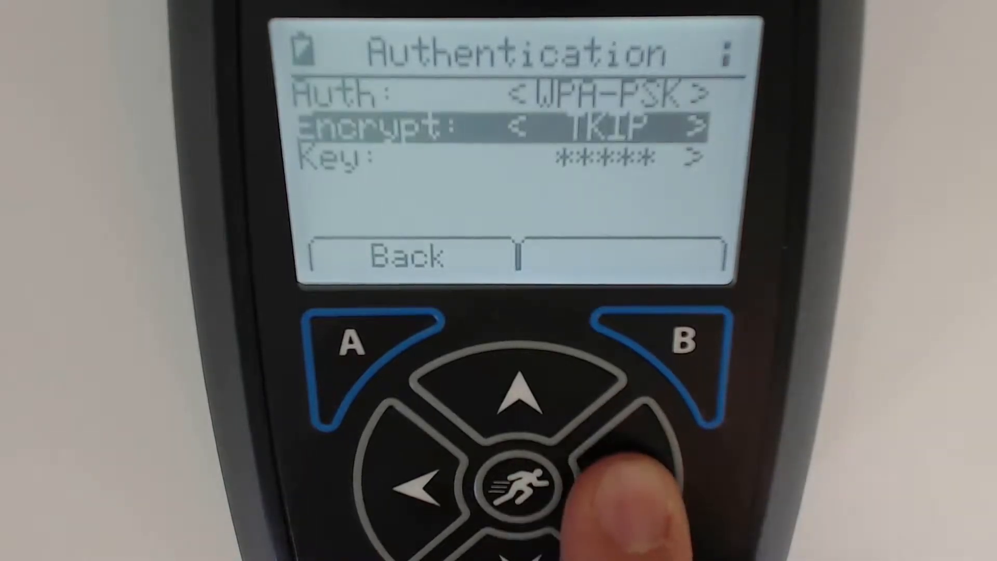
{"action": "left_click", "coordinate": [626, 487]}
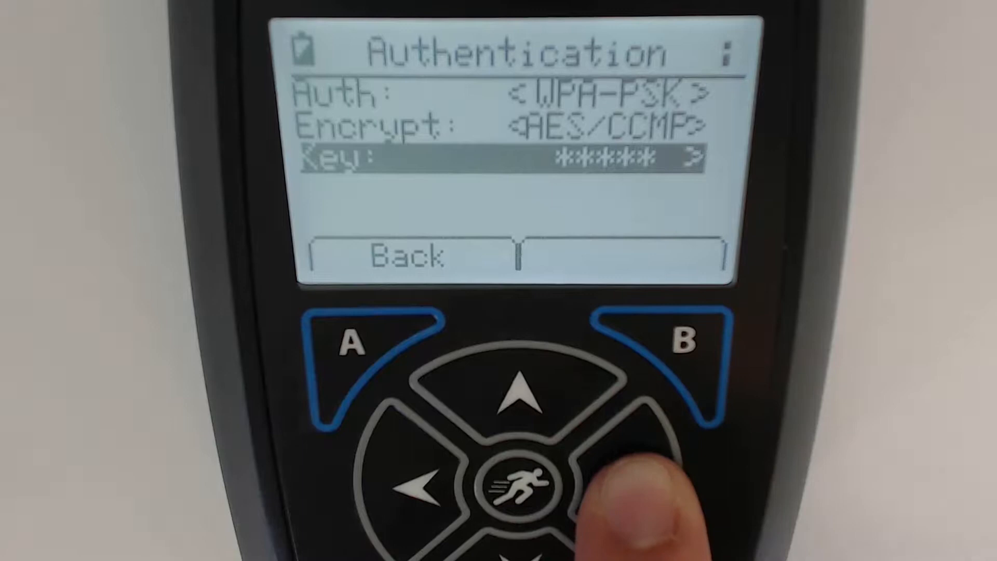
{"action": "left_click", "coordinate": [630, 486]}
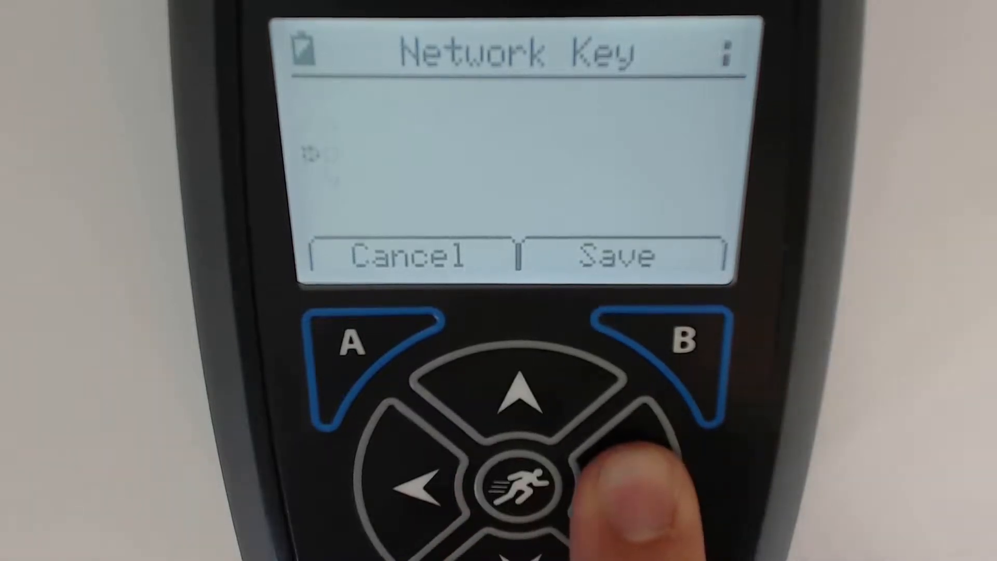
Step: Enter the Wi-Fi network key character by character and save it
{"action": "left_click", "coordinate": [617, 487]}
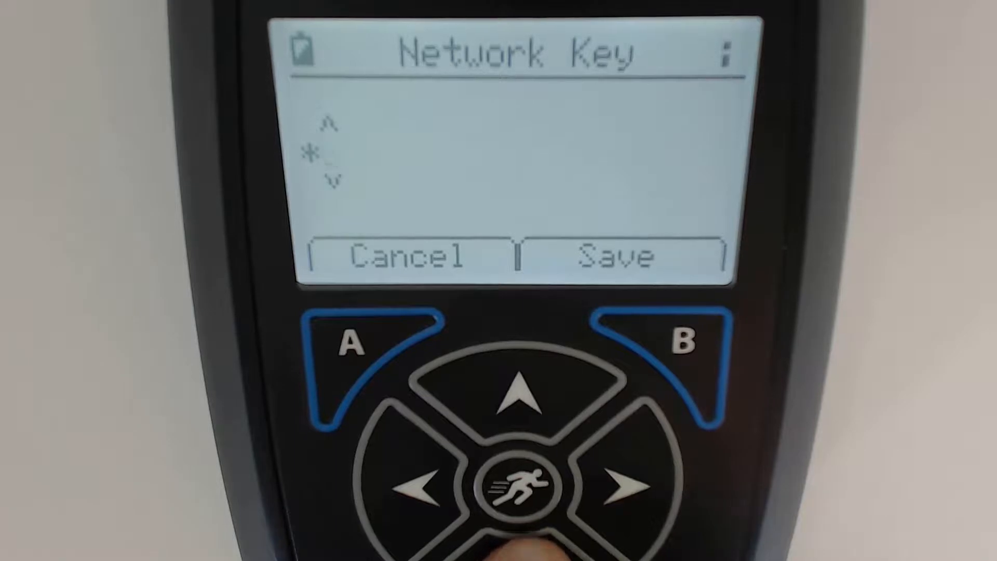
{"action": "left_click", "coordinate": [620, 487]}
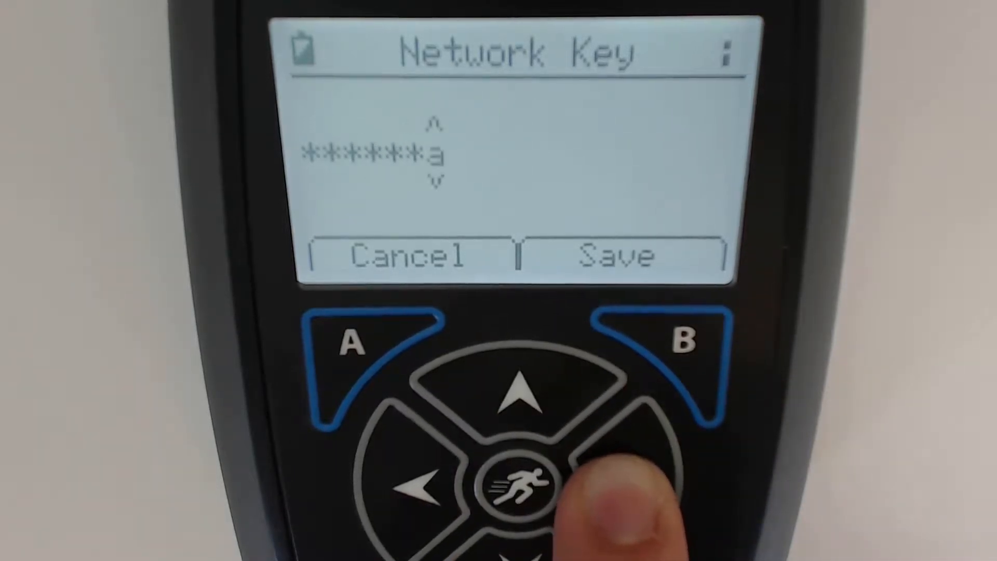
{"action": "left_click", "coordinate": [623, 487]}
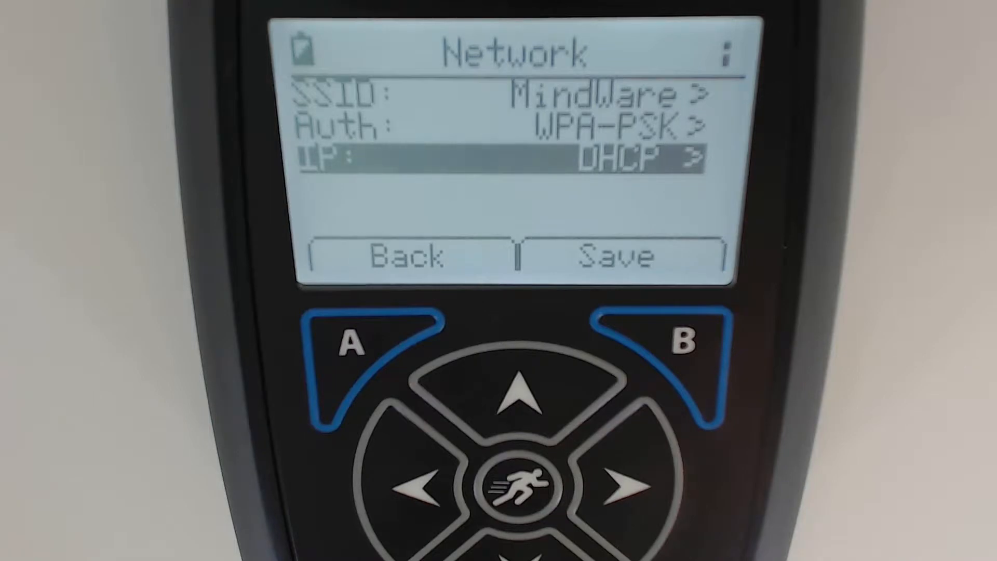
Step: Change IP Mode to Static and check the 255.255.255.000 netmask without editing it
{"action": "left_click", "coordinate": [626, 487]}
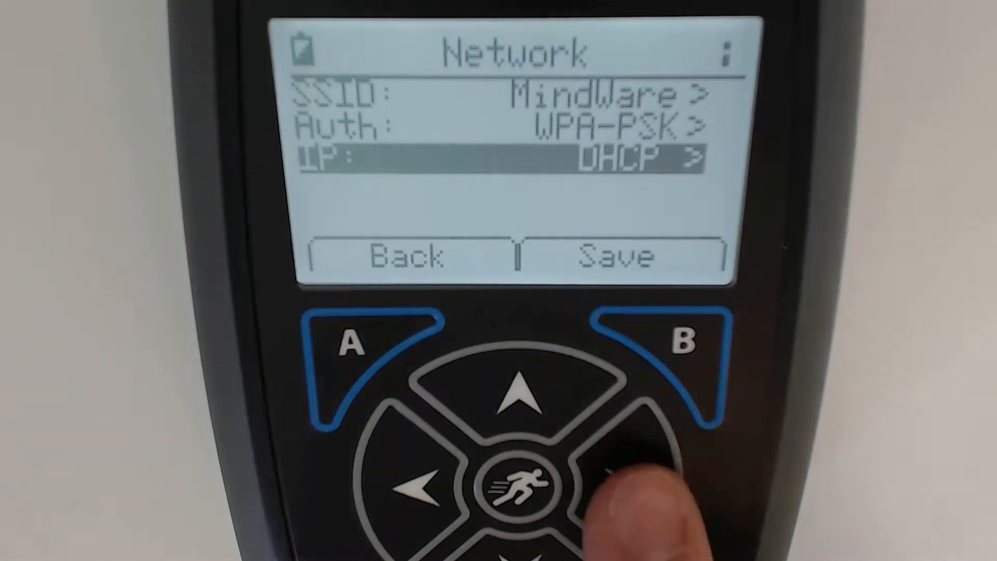
{"action": "left_click", "coordinate": [604, 474]}
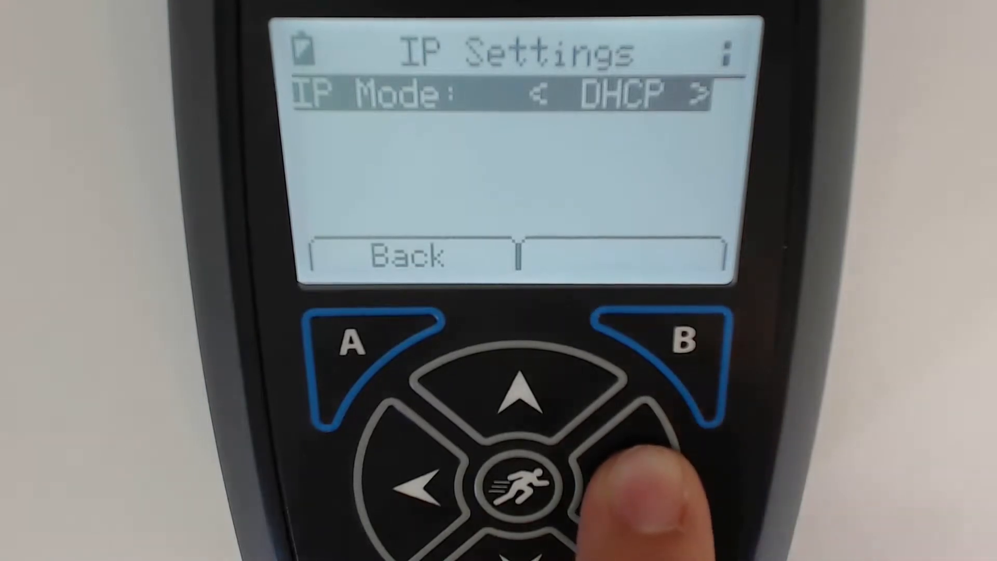
{"action": "left_click", "coordinate": [620, 487]}
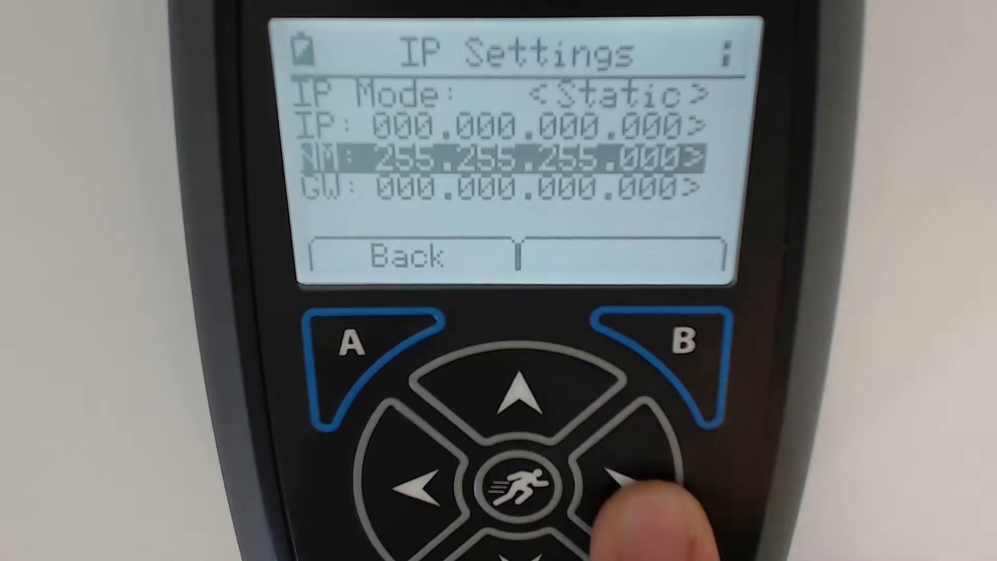
{"action": "left_click", "coordinate": [620, 480]}
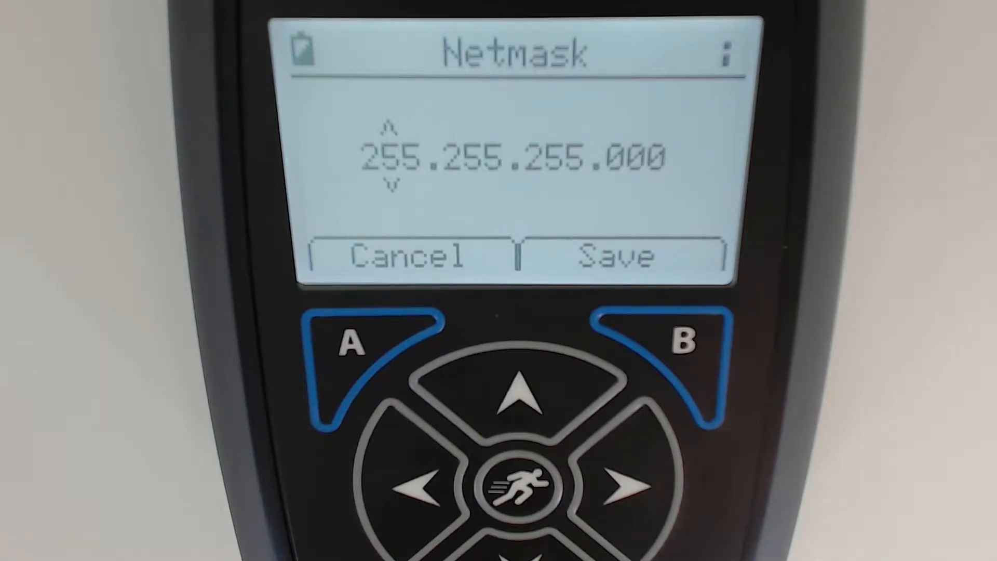
{"action": "left_click", "coordinate": [356, 356]}
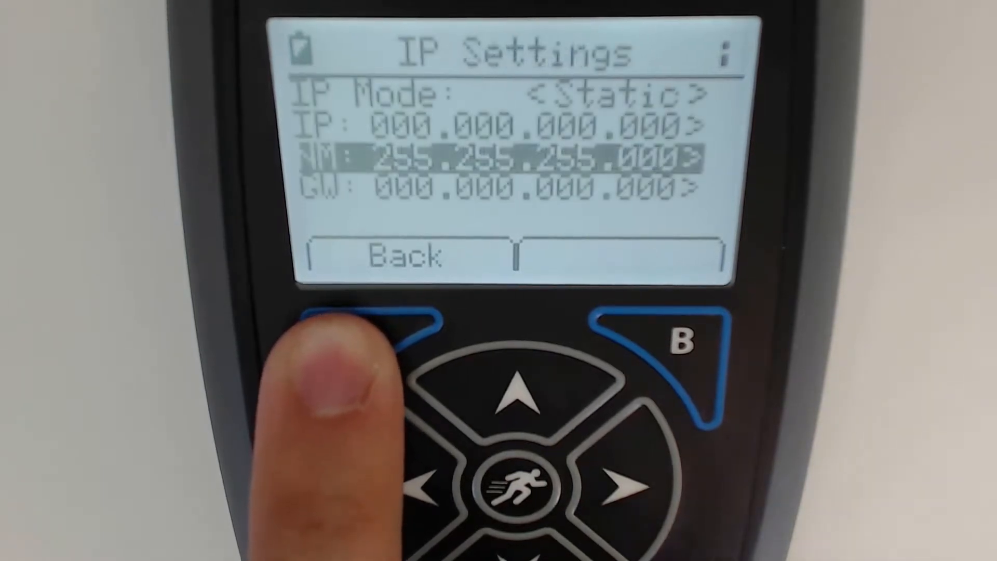
Step: Exit the IP settings and wait for Connected to MindWare at 192.168.088.242
{"action": "left_click", "coordinate": [522, 394]}
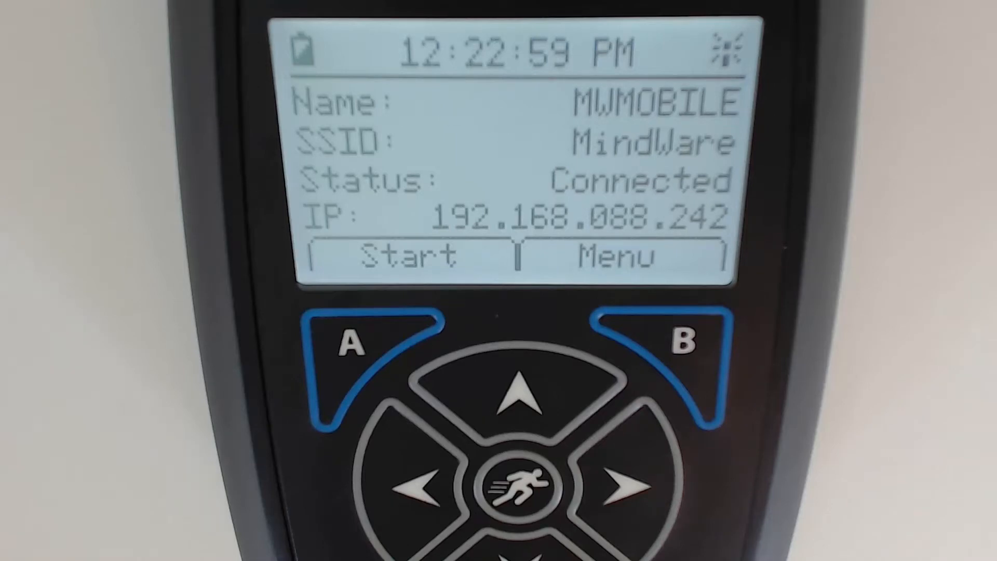
{"action": "left_click", "coordinate": [661, 343]}
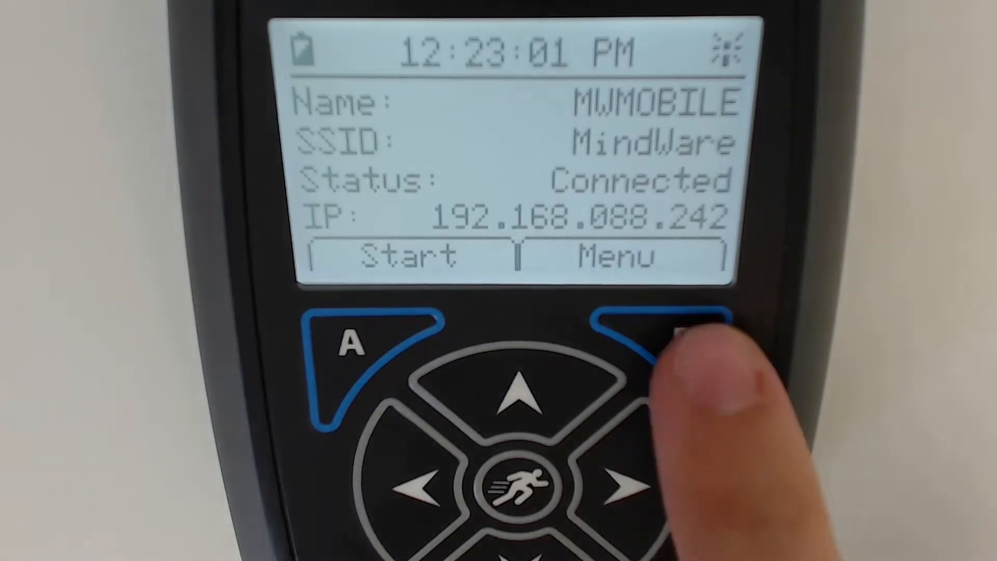
Step: Go to System Settings and browse Device Name, Date & Time and About
{"action": "left_click", "coordinate": [674, 344]}
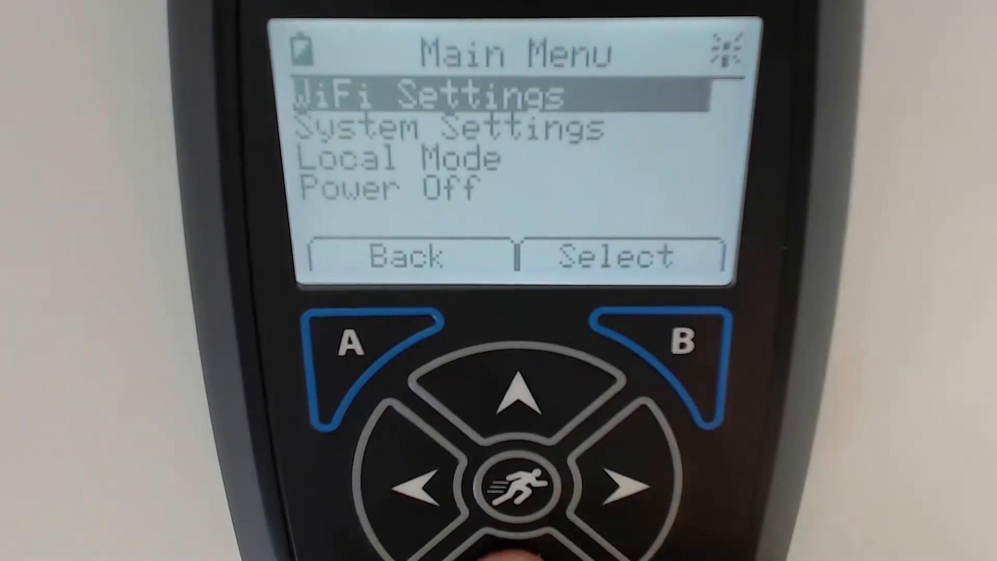
{"action": "left_click", "coordinate": [517, 485]}
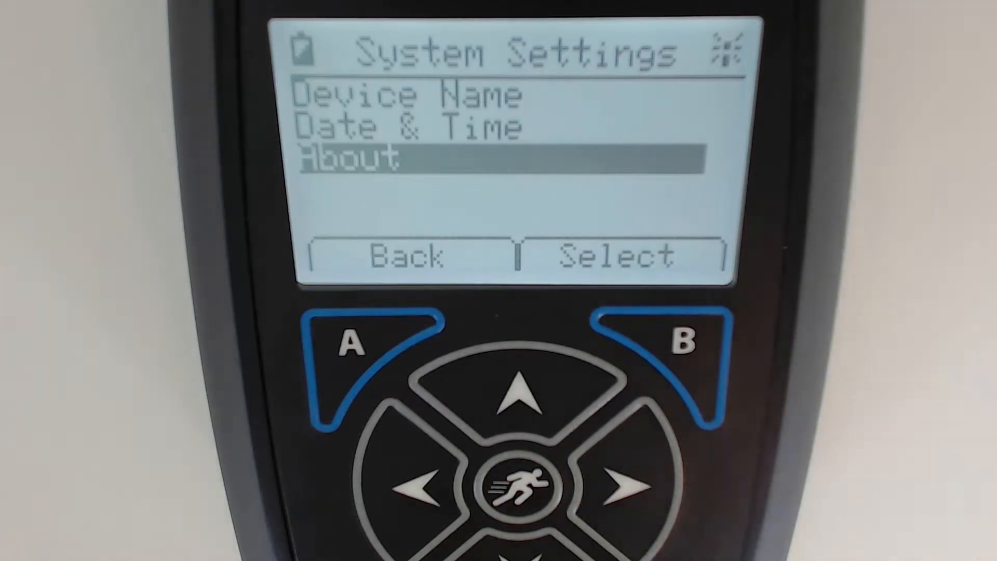
{"action": "left_click", "coordinate": [519, 394]}
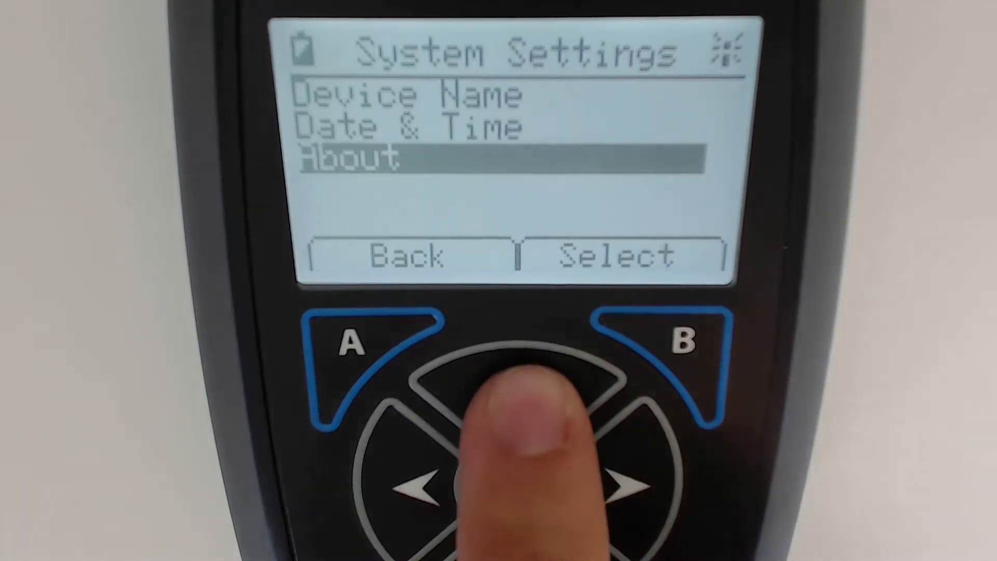
{"action": "left_click", "coordinate": [523, 394]}
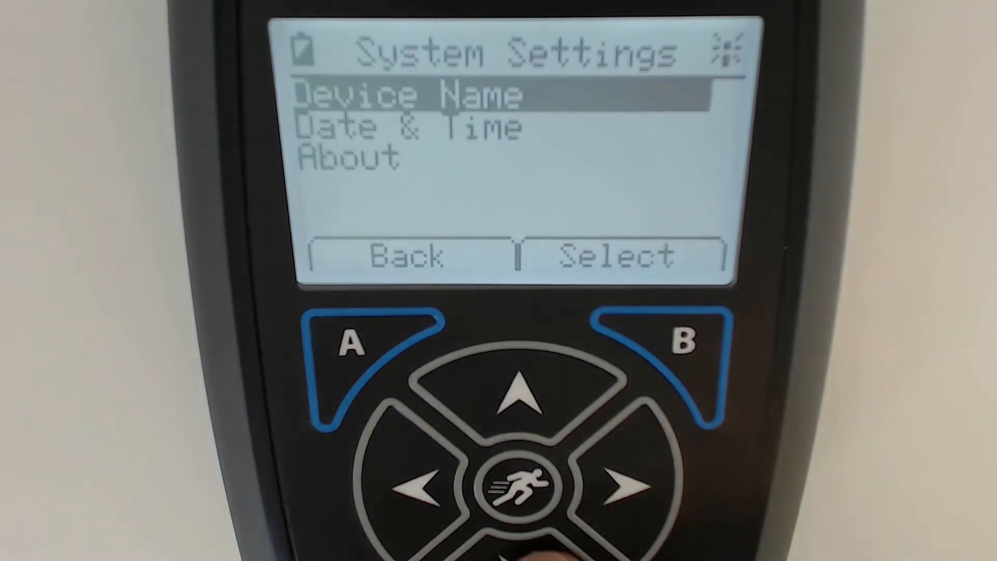
Step: Back out of System Settings to the Main Menu with System Settings highlighted
{"action": "key", "text": "down"}
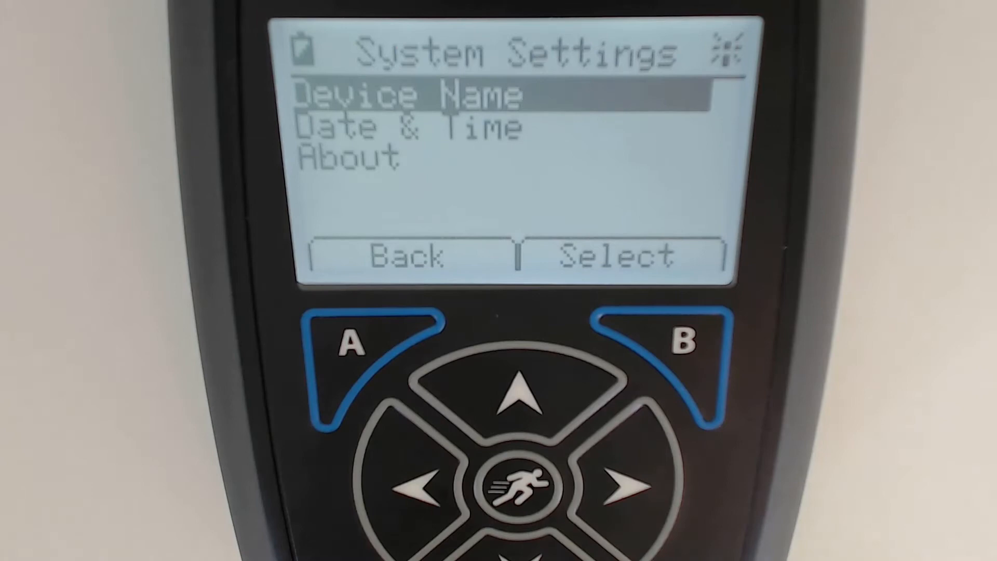
{"action": "left_click", "coordinate": [406, 256]}
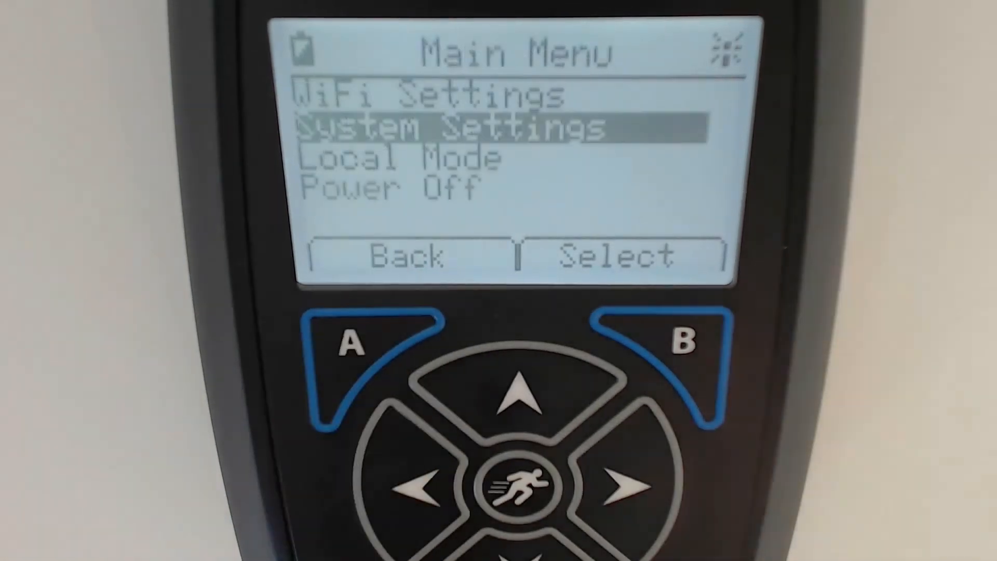